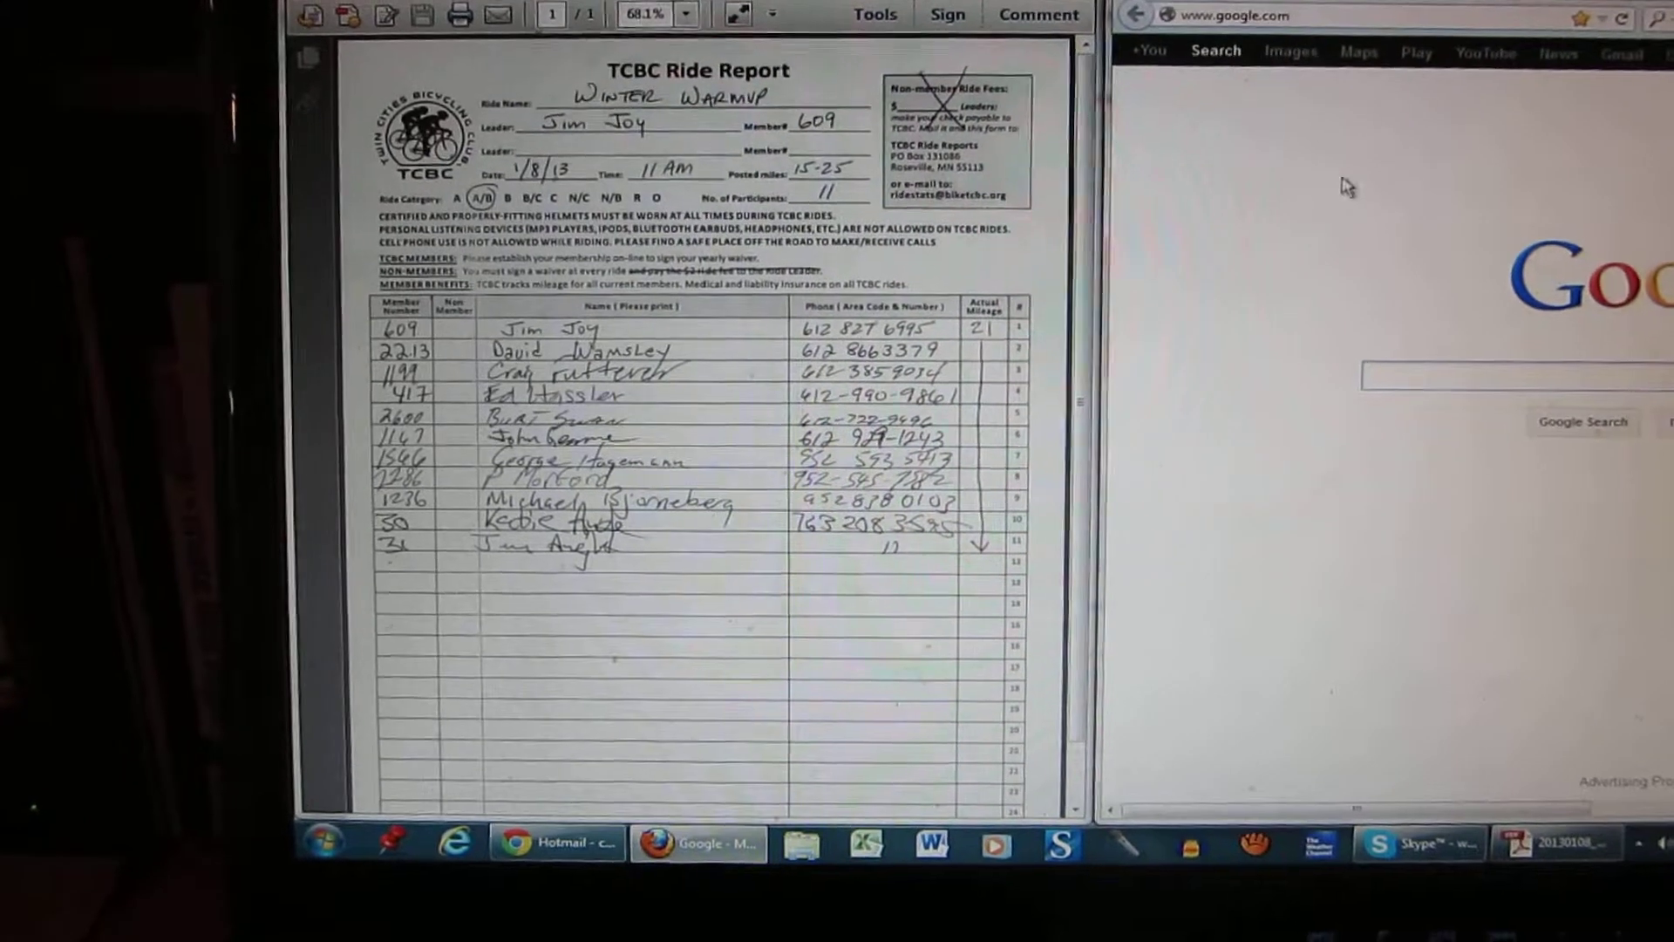
{"action": "scroll", "scroll_direction": "down", "scroll_amount": 3}
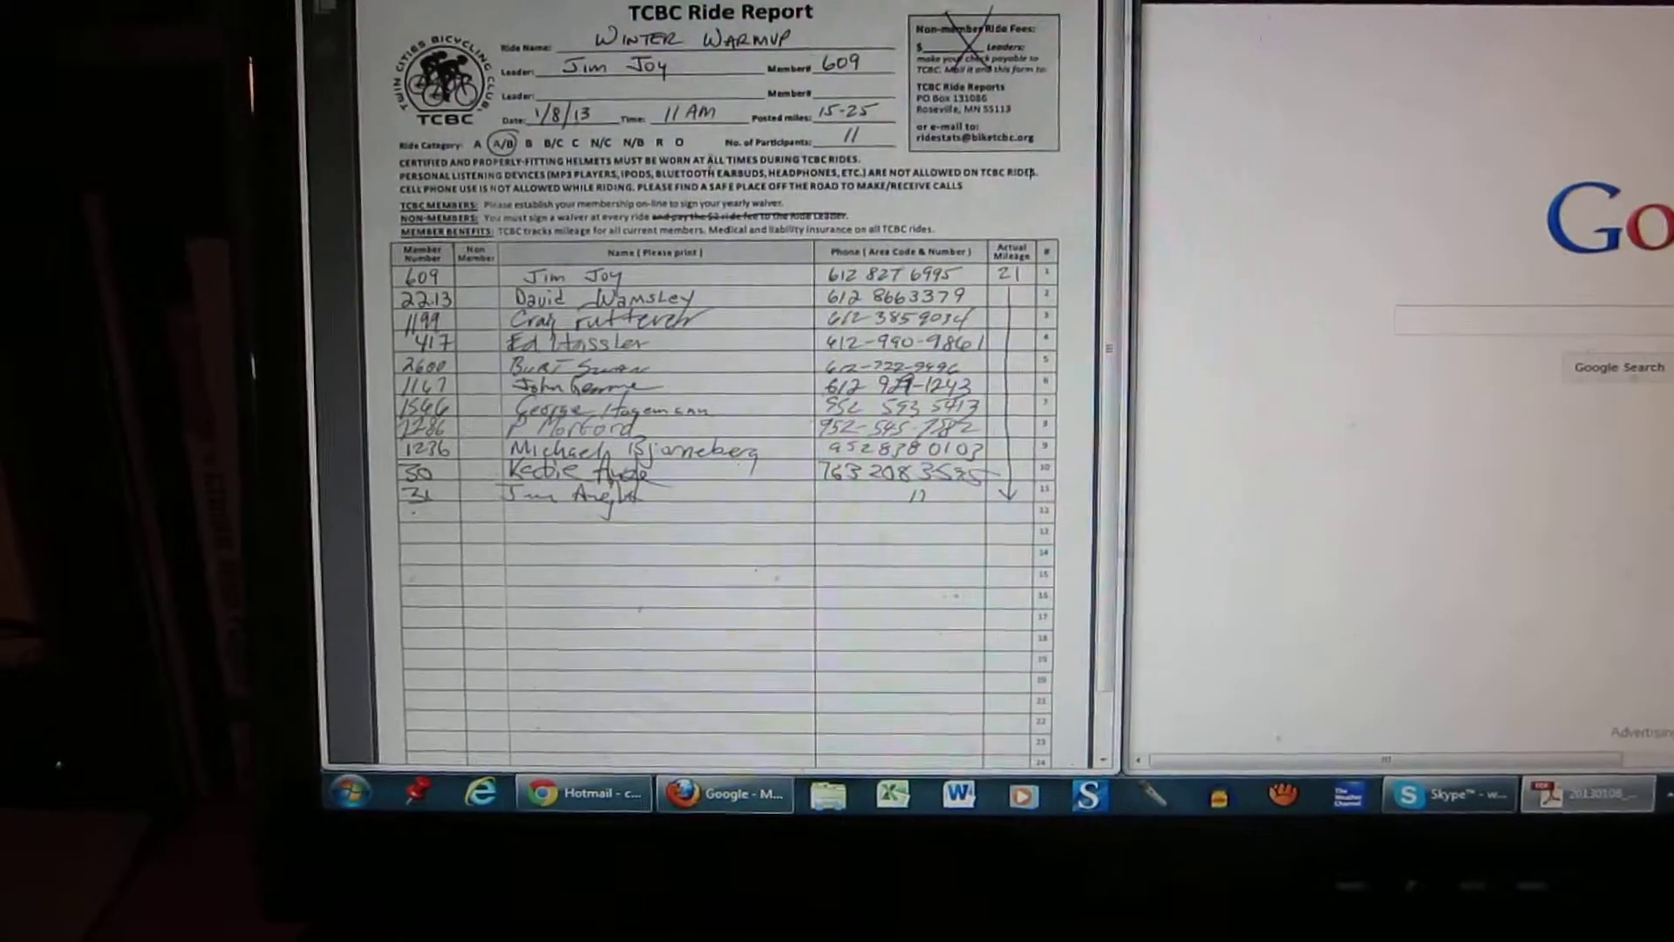